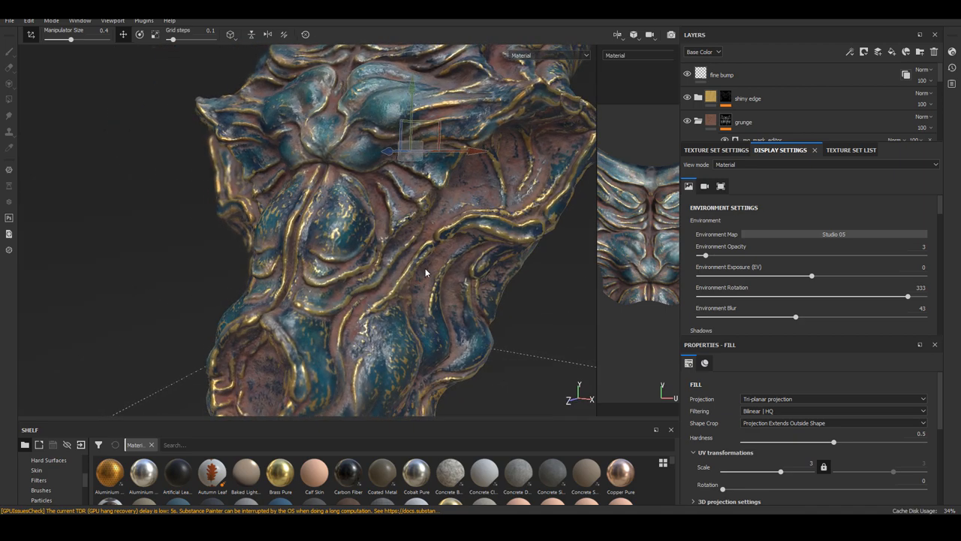
Orbit the textured head, then load another head tool version from the Tool palette
drag(426, 274, 391, 265)
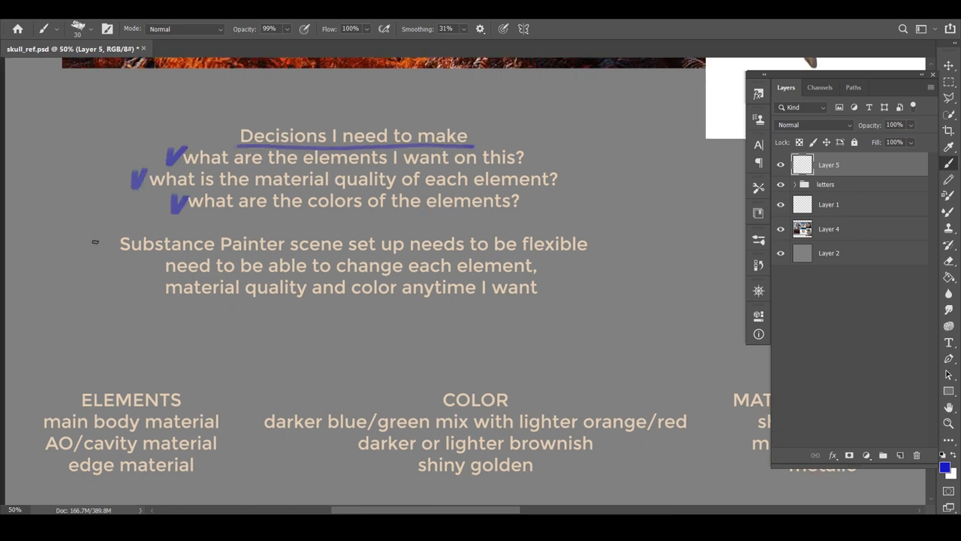
scroll(down, 3)
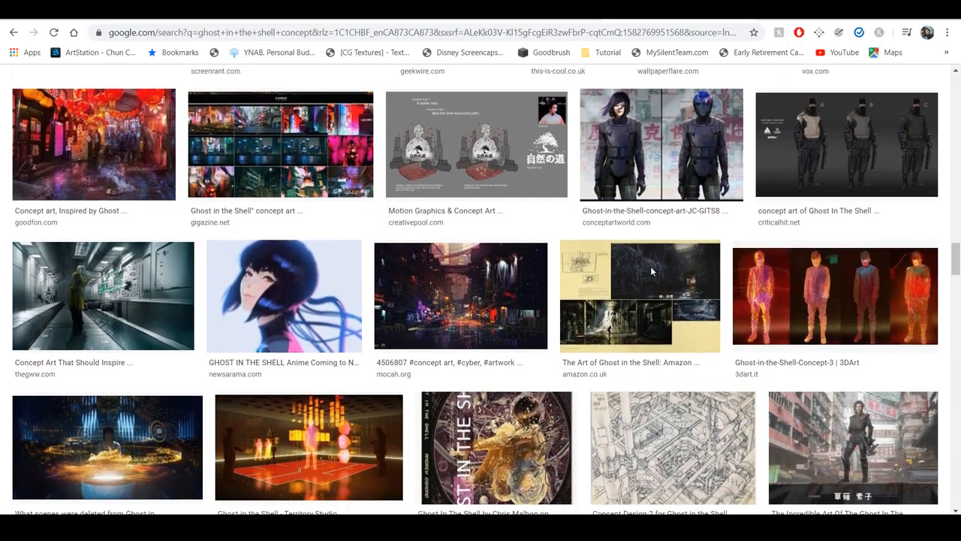
scroll(down, 3)
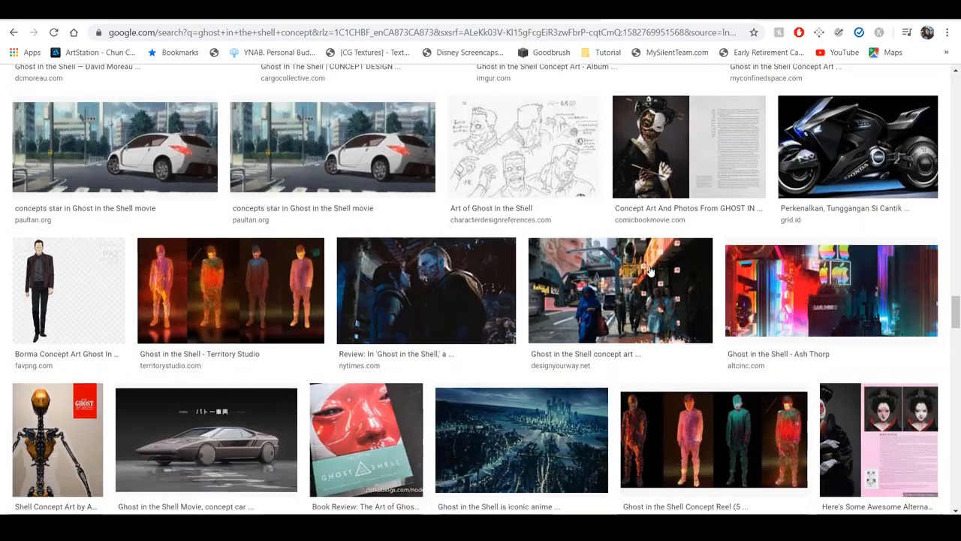
scroll(down, 3)
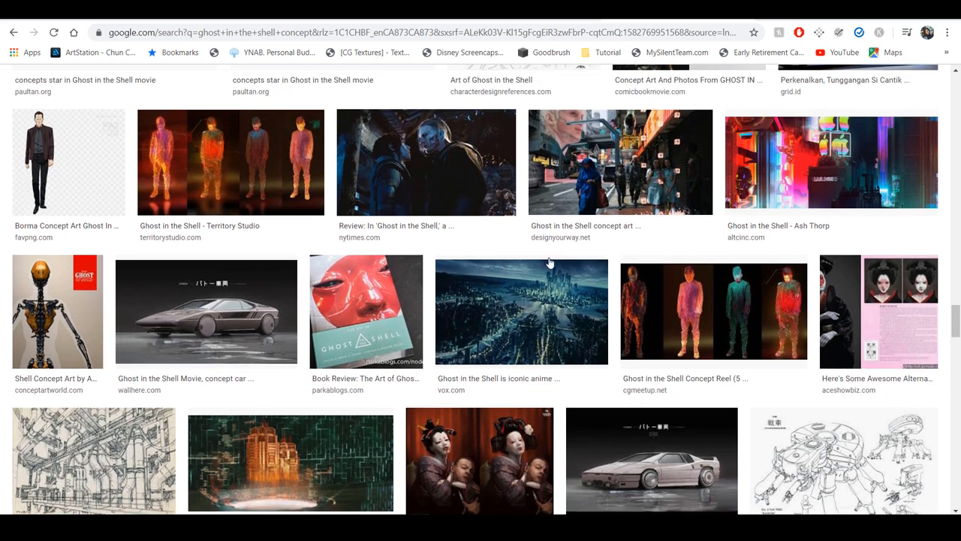
click(367, 311)
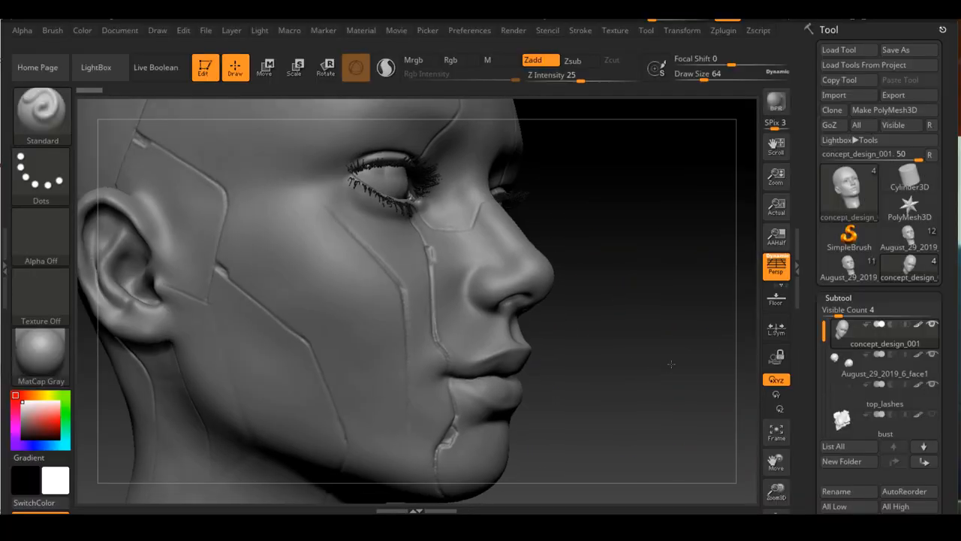
Rotate the sculpt to show its profile and the swirling forms behind the head
drag(669, 365, 600, 375)
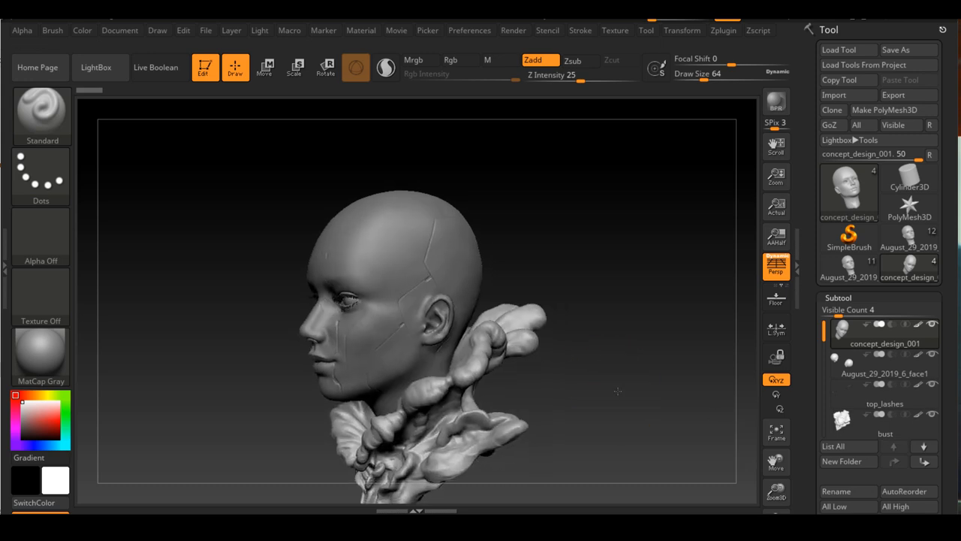
drag(618, 391, 668, 368)
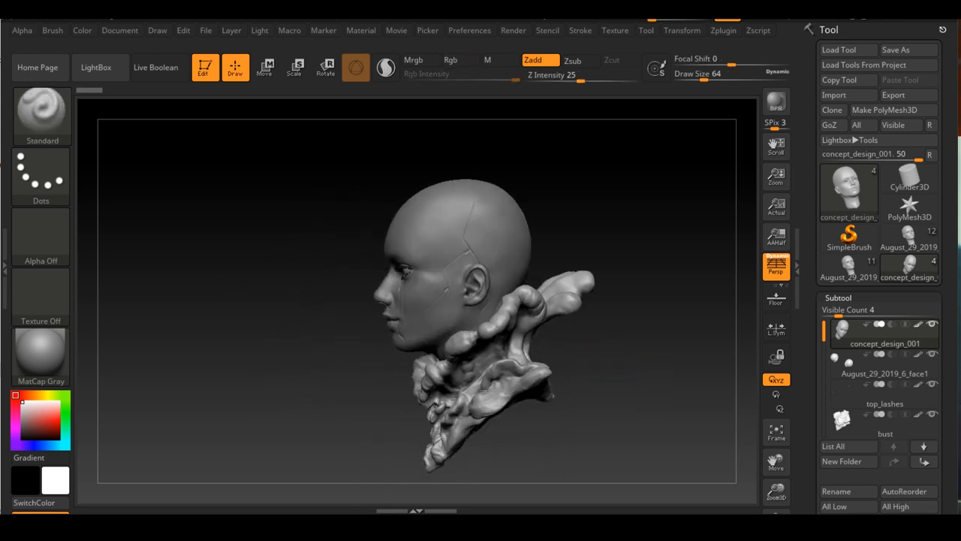
drag(488, 300, 642, 362)
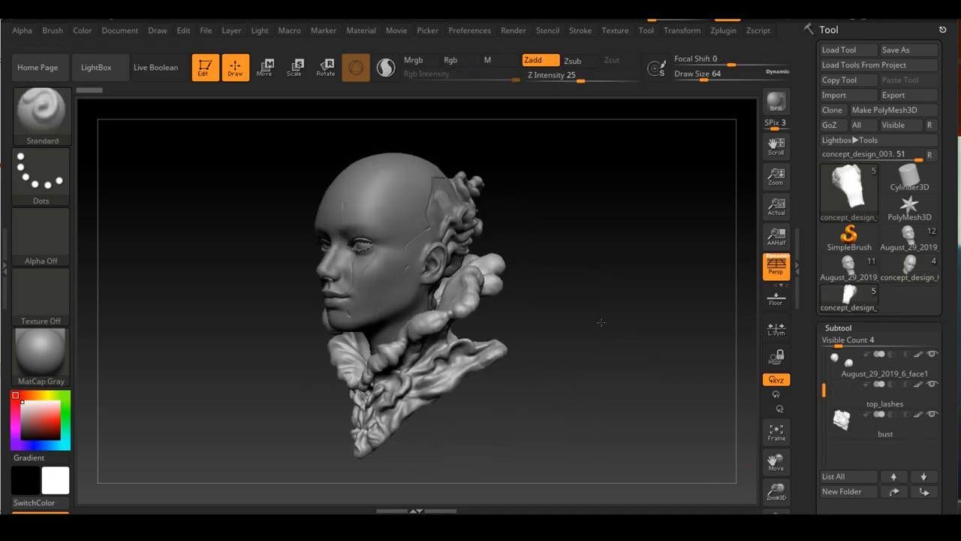
drag(601, 322, 610, 369)
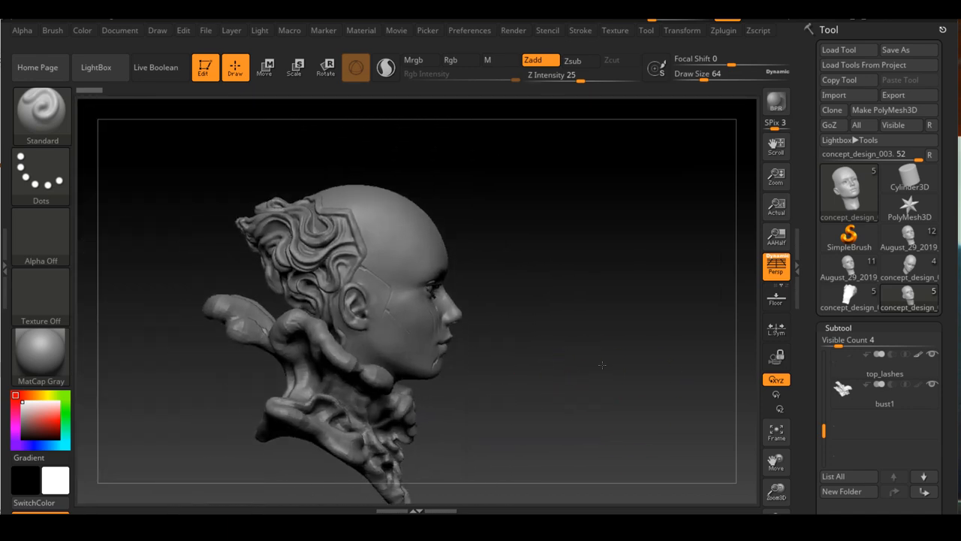
Switch to another head sculpt version and return to the MatCap shaded view
click(386, 66)
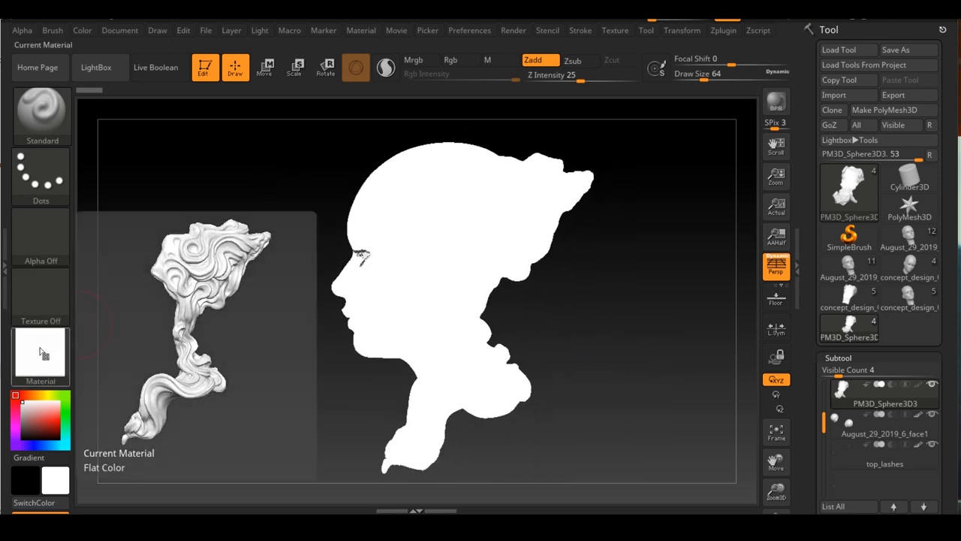
click(40, 353)
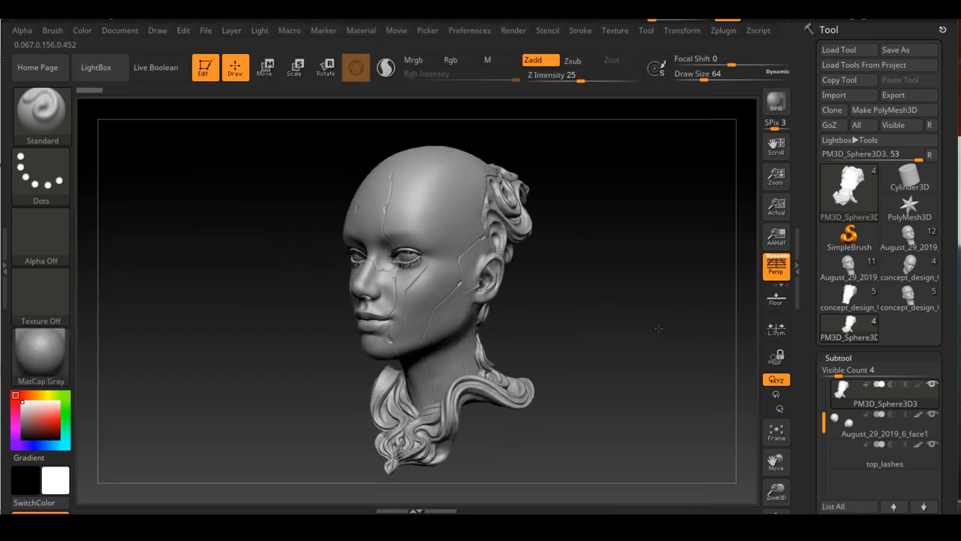
drag(658, 328, 574, 387)
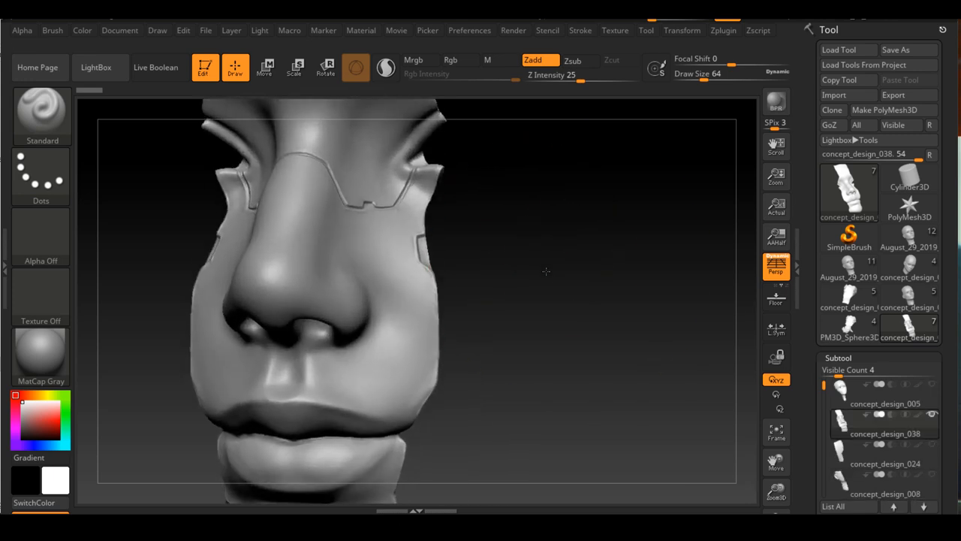
Inspect an isolated nose panel, apply BumpViewerMat and toggle polyframe to show the polygroups
drag(546, 270, 499, 326)
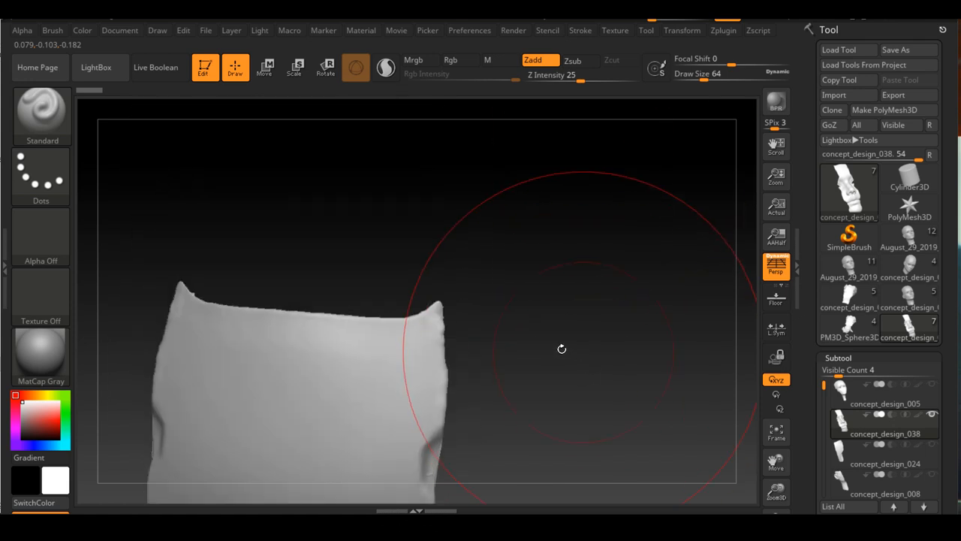
drag(562, 348, 463, 231)
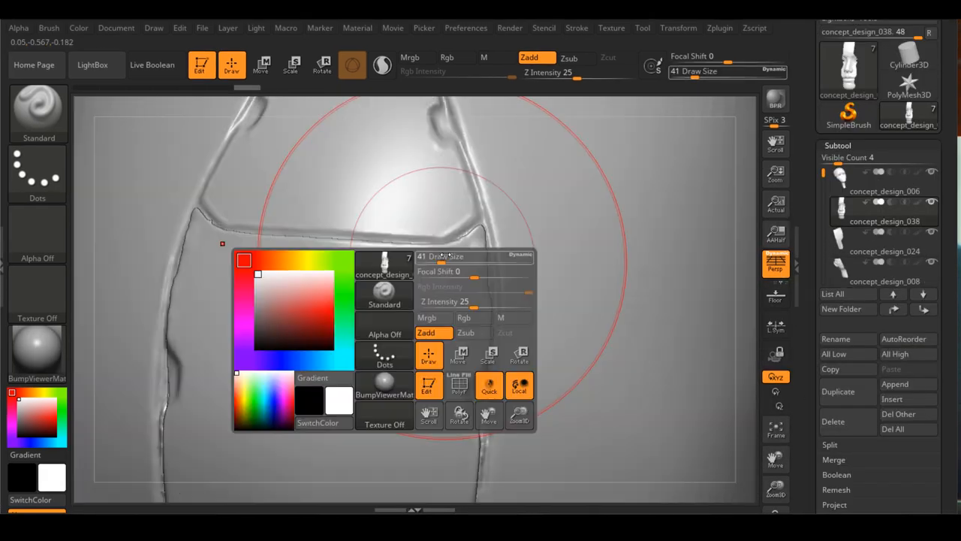
click(487, 285)
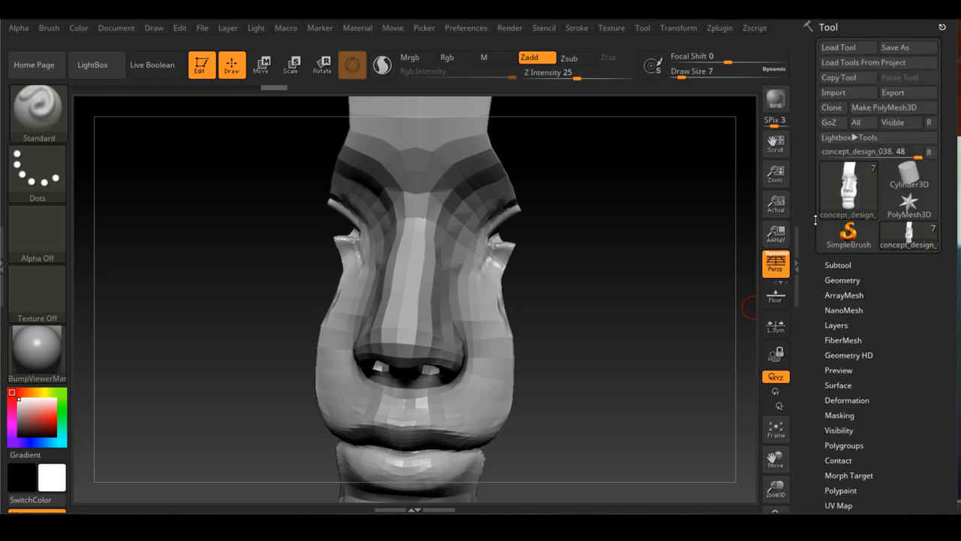
click(907, 91)
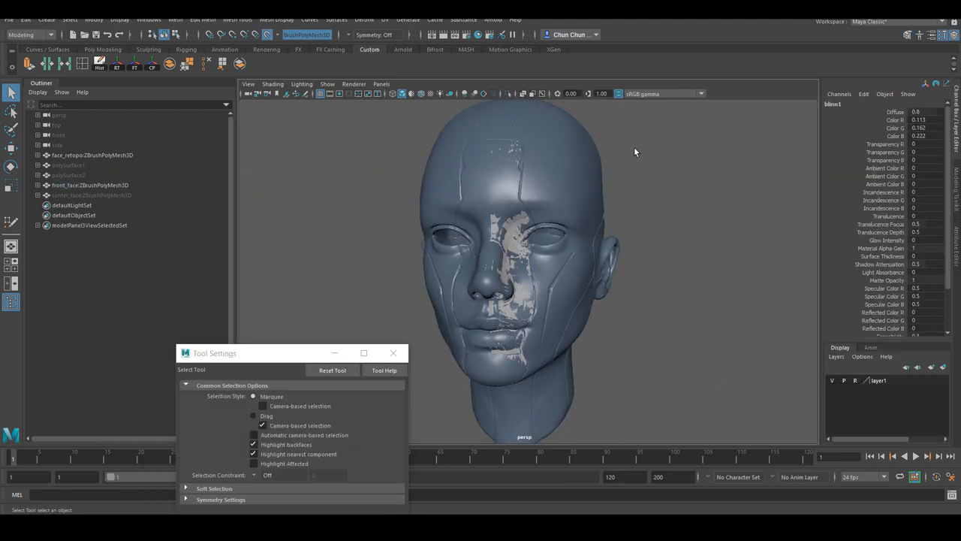
Select the face_retopo mesh in the Outliner and make the sculpted head live
click(90, 185)
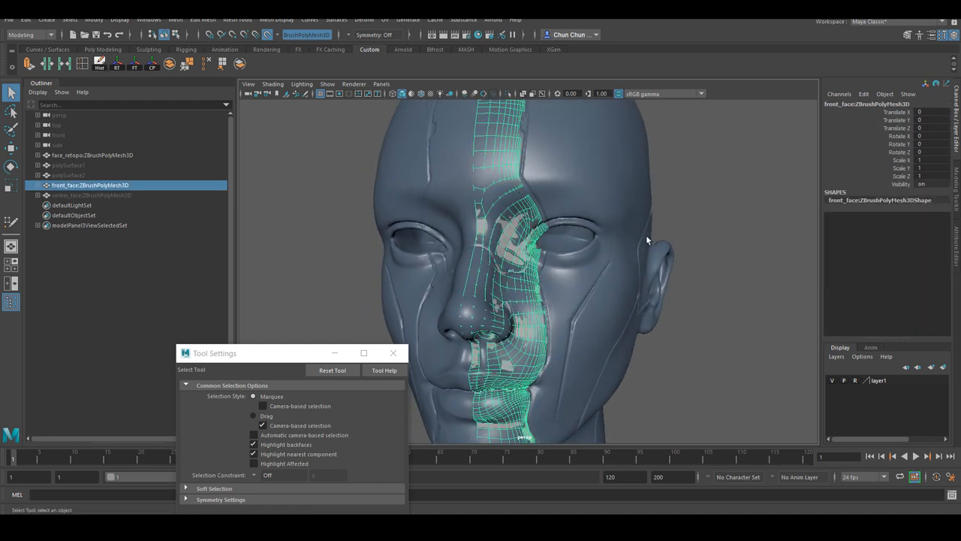
click(92, 155)
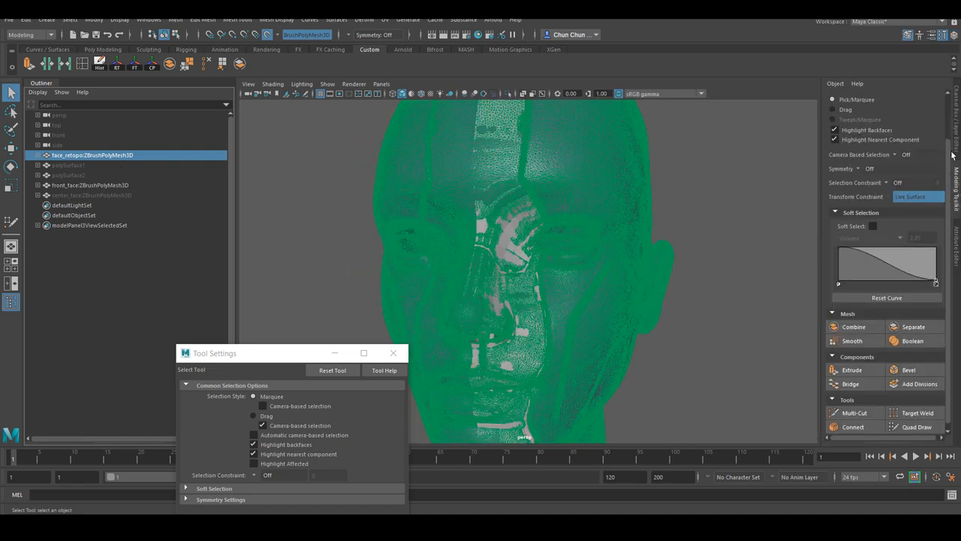
mouse_move(463, 138)
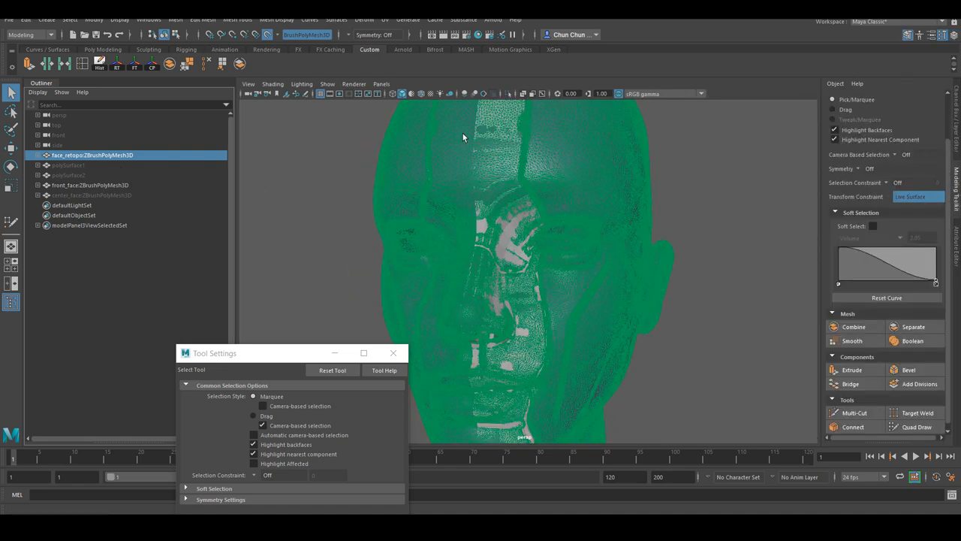
click(916, 421)
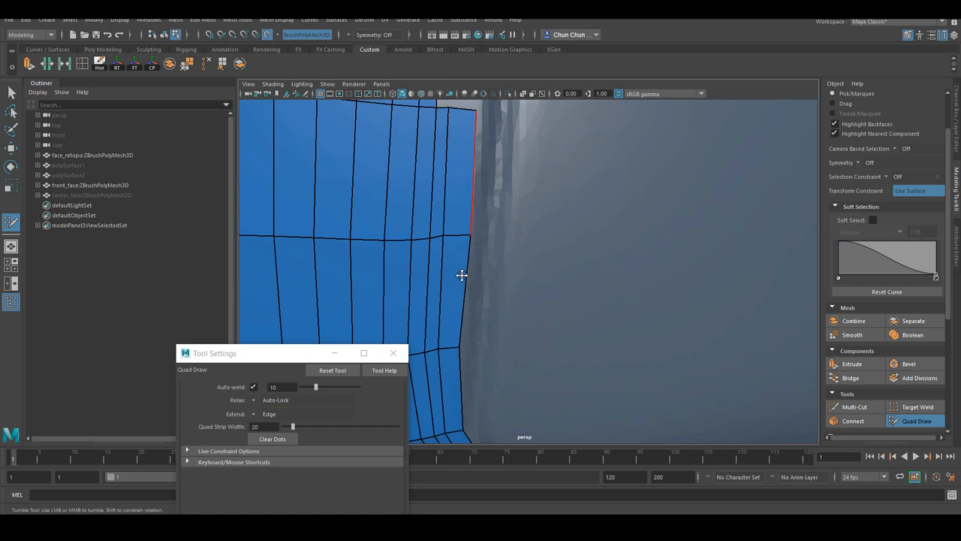
Draw quad strips along the panel seam with Quad Draw
drag(463, 276, 444, 243)
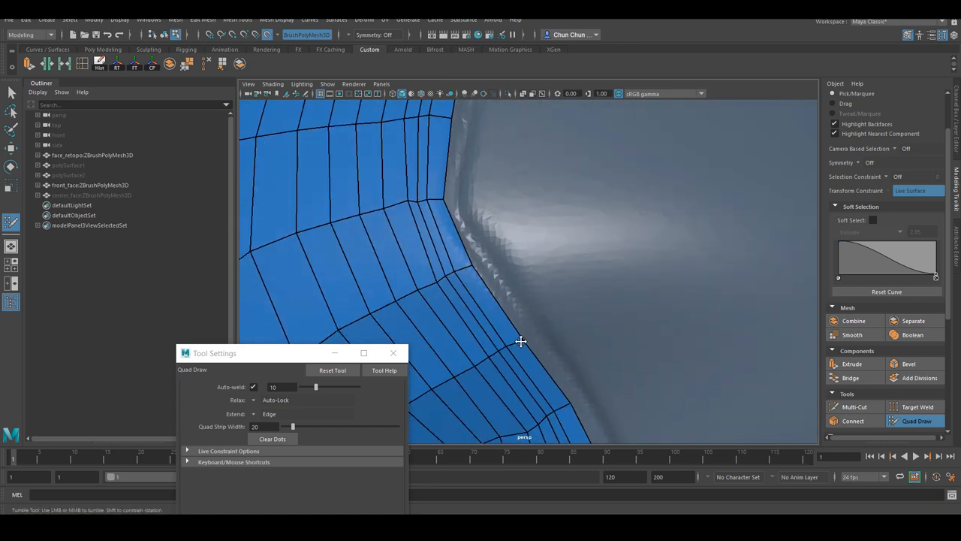
drag(521, 343, 501, 270)
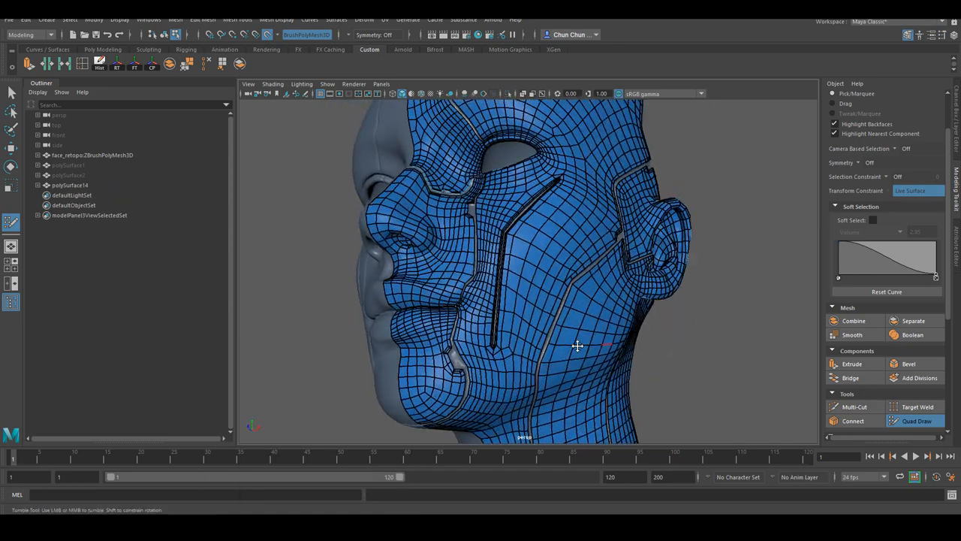
Extrude the selected retopo panel faces via Edit Mesh to give the seams depth
drag(576, 346, 505, 323)
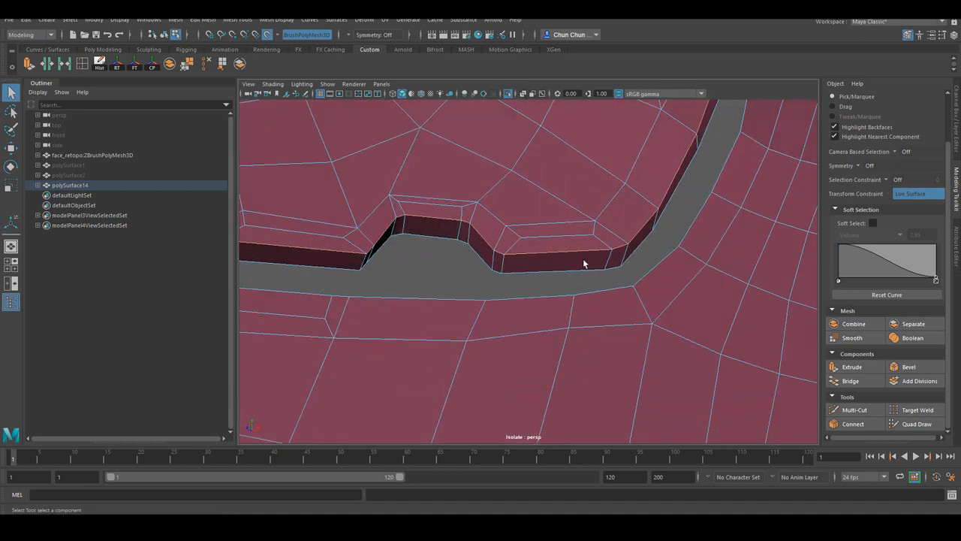
click(202, 19)
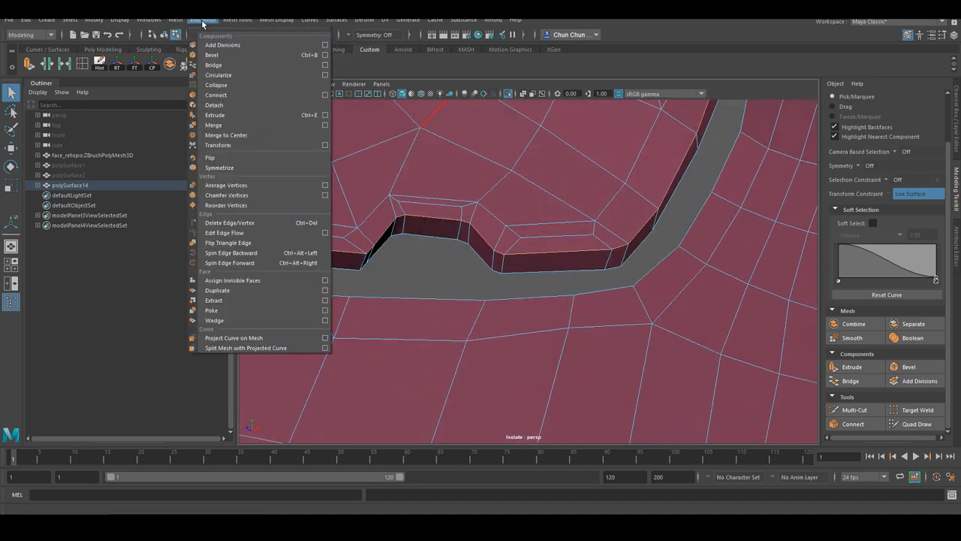
click(211, 54)
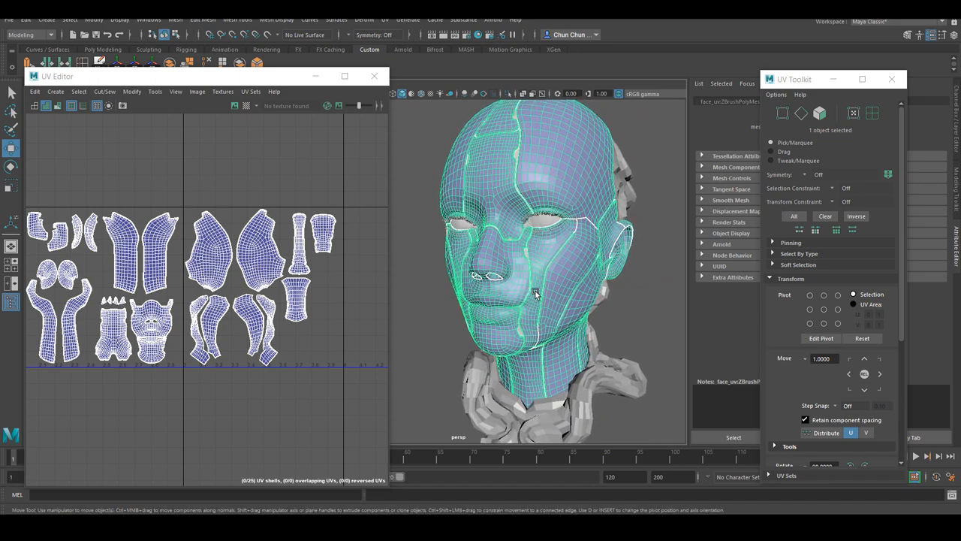
Arrange the unfolded UV shells of the head in the UV Editor
drag(538, 293, 487, 203)
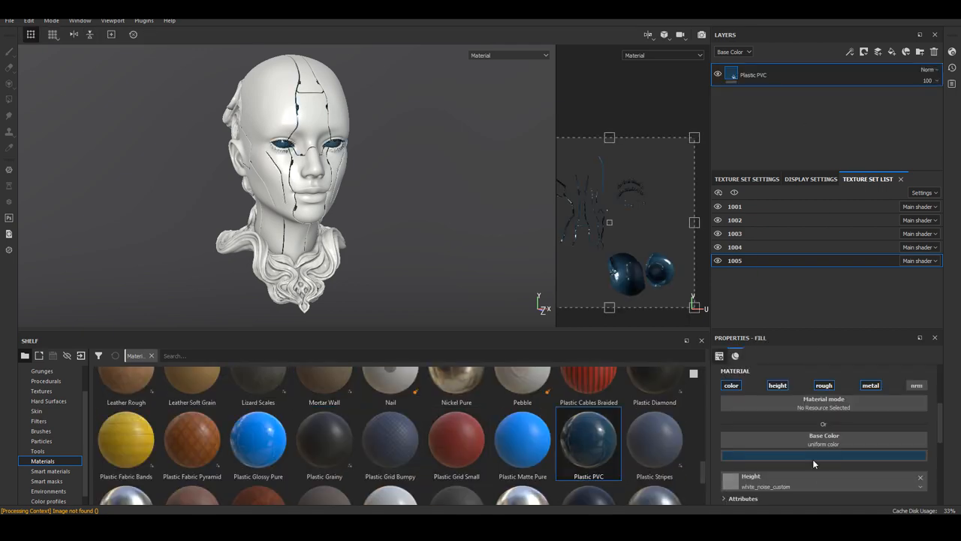
Set the Plastic PVC base colour to red and instantiate a new shelf material layer across texture sets
click(823, 454)
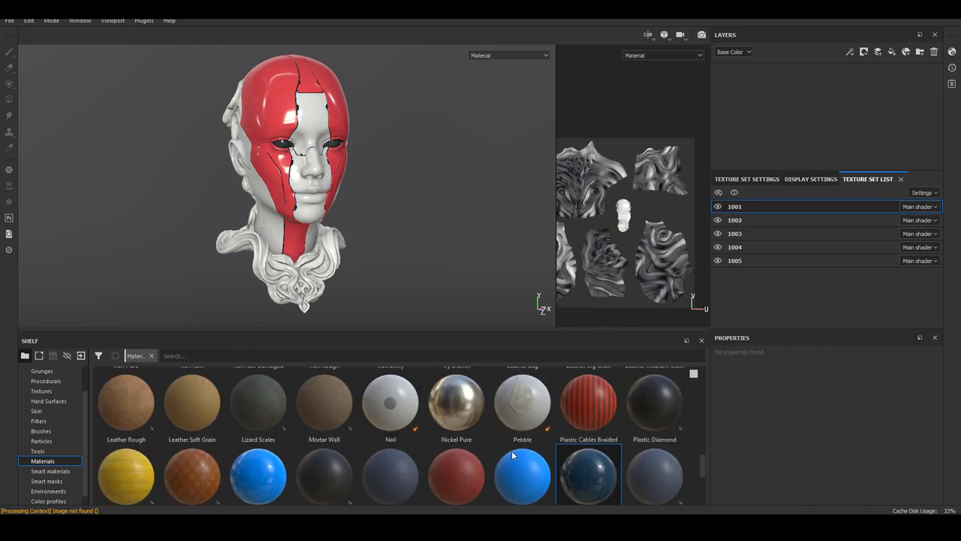
double_click(325, 403)
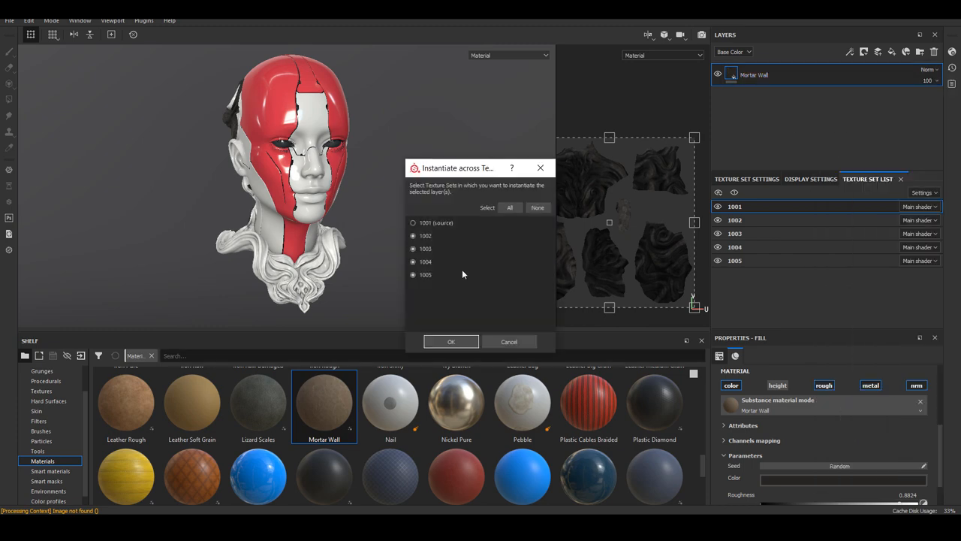
click(451, 342)
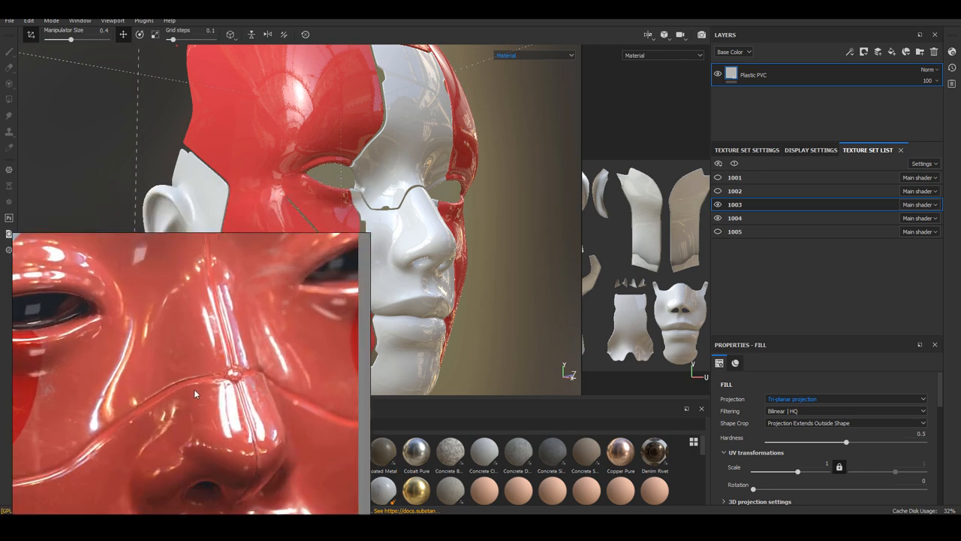
mouse_move(188, 308)
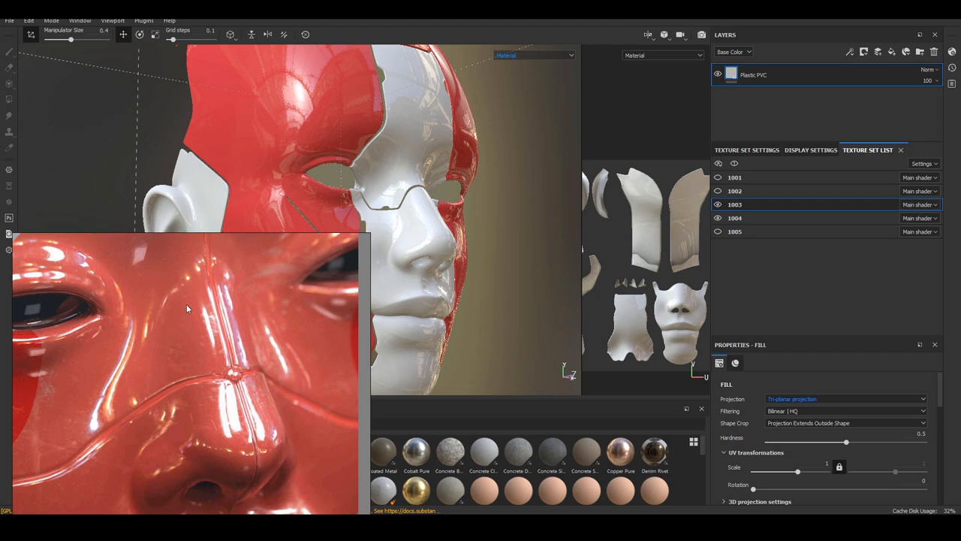
mouse_move(213, 409)
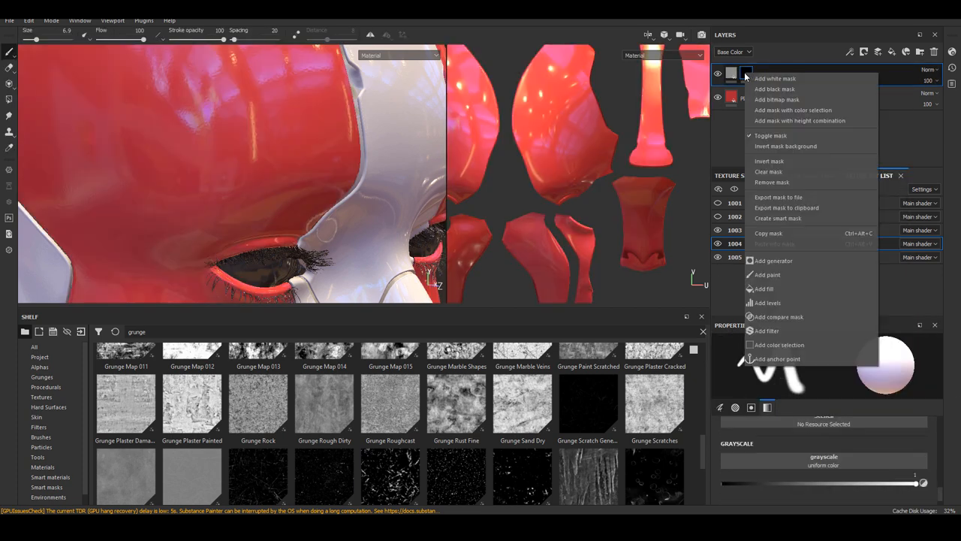
Mask the fill layer with Grunge Wipe Dusty, share it across texture sets and adjust the grunge scale
click(763, 289)
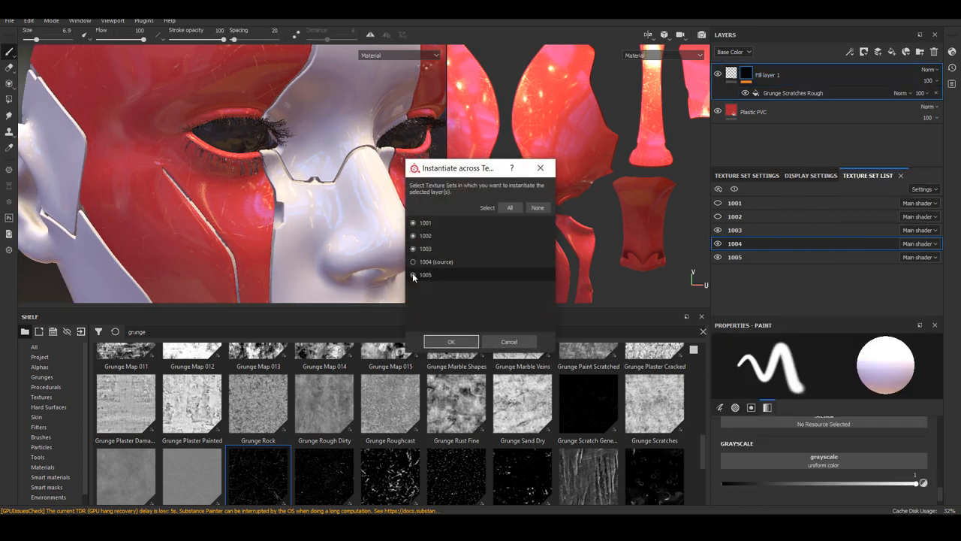
click(451, 342)
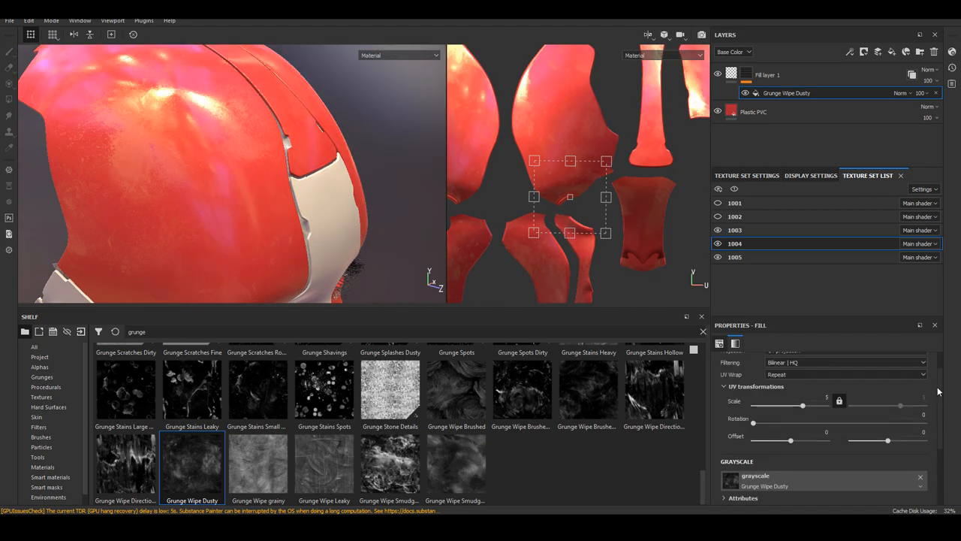
drag(802, 406, 826, 406)
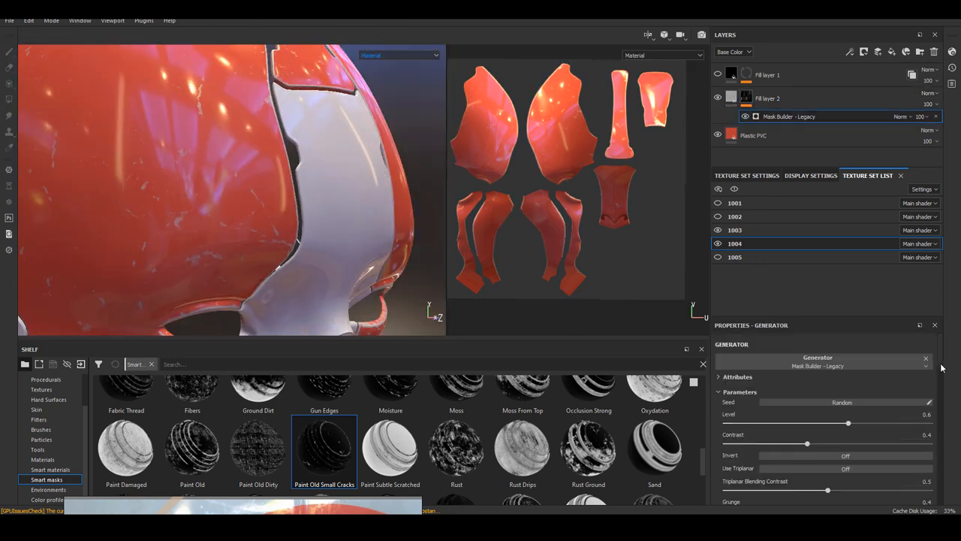
Add Mask Builder edge and dirt layers and instantiate them across the texture sets
scroll(down, 3)
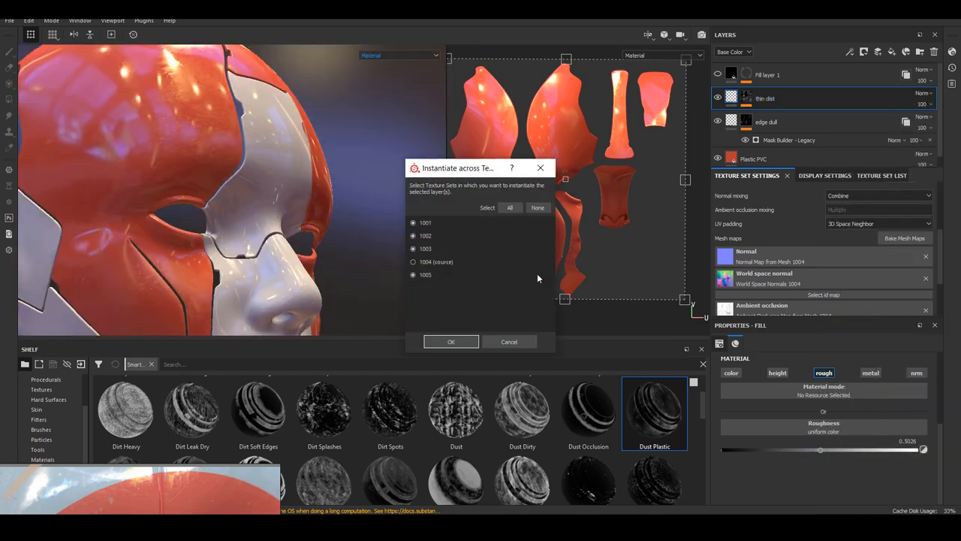
click(450, 343)
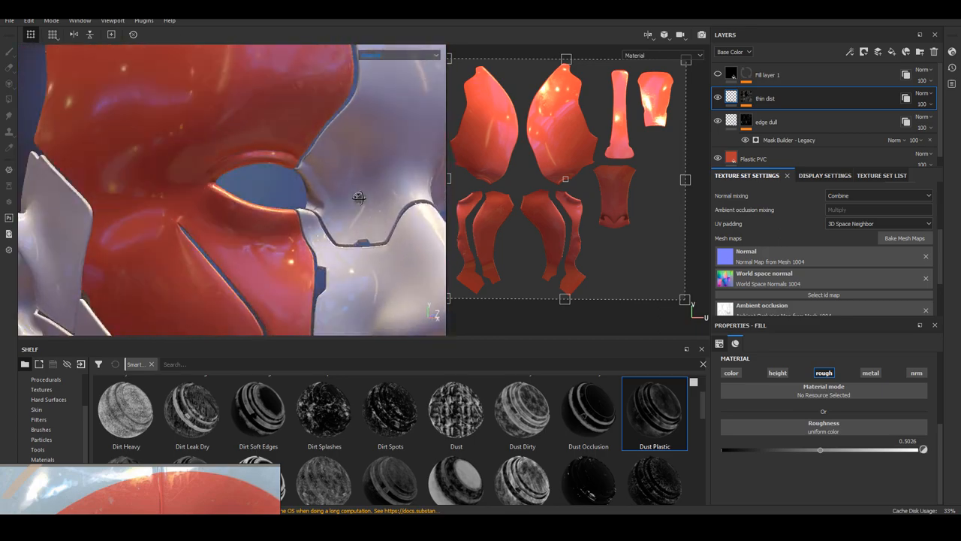
click(881, 174)
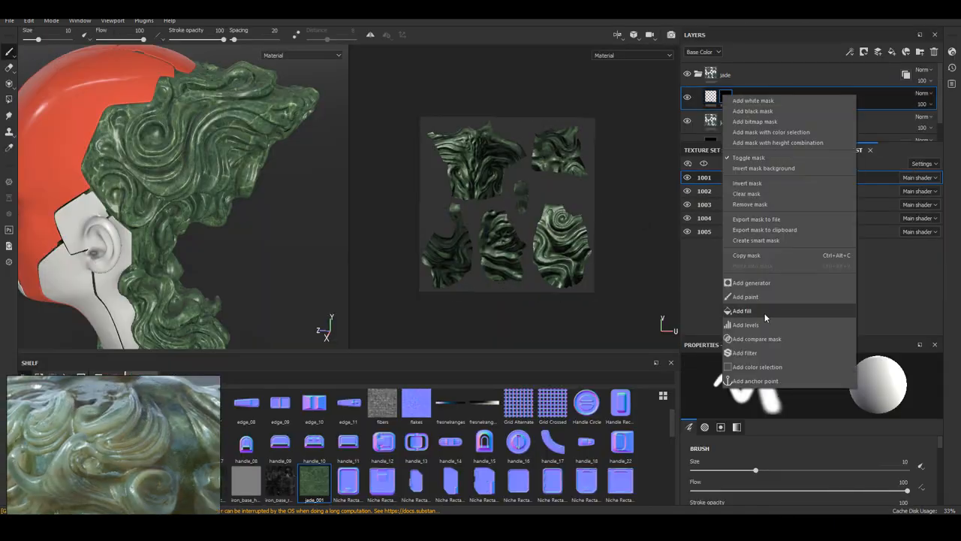
Mask the scatter layer with an inverted fill and tighten its Levels histogram
click(742, 311)
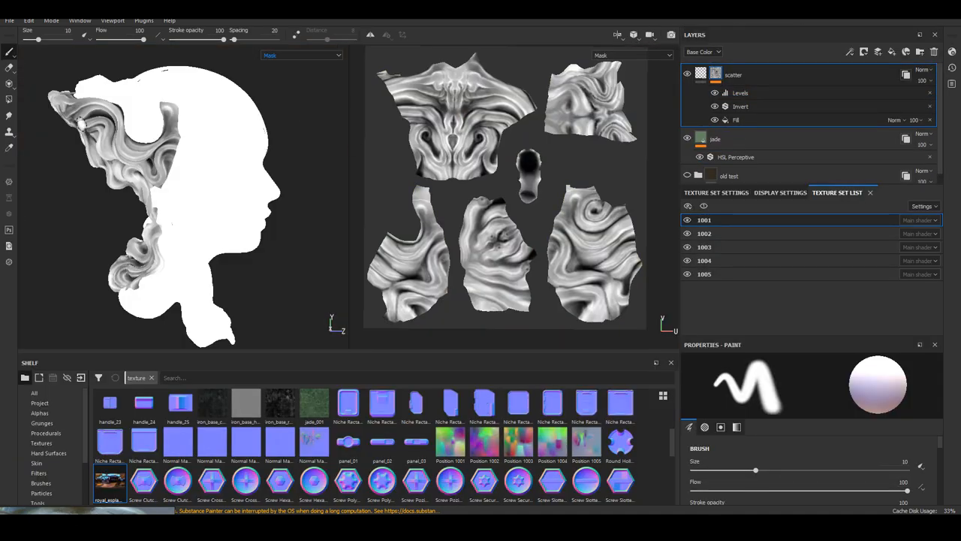
click(740, 93)
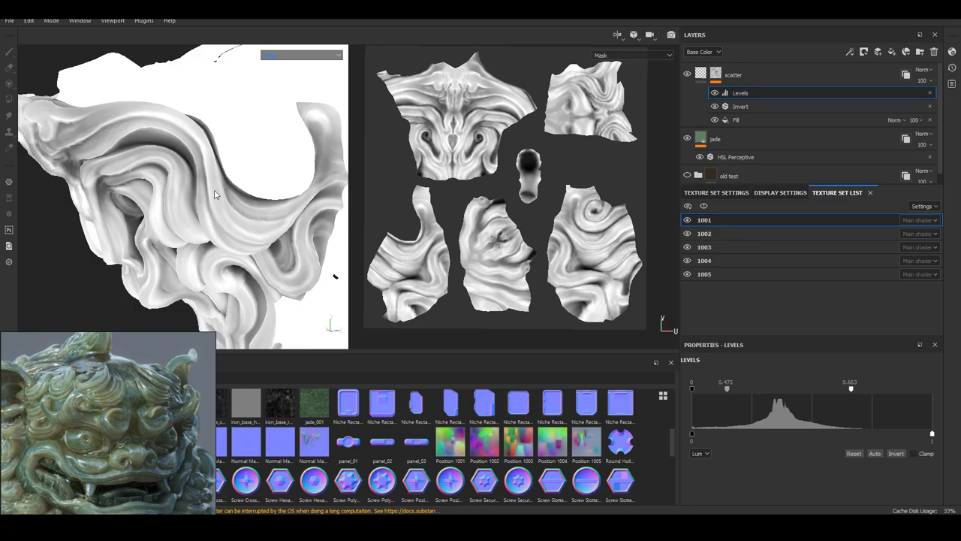
click(761, 35)
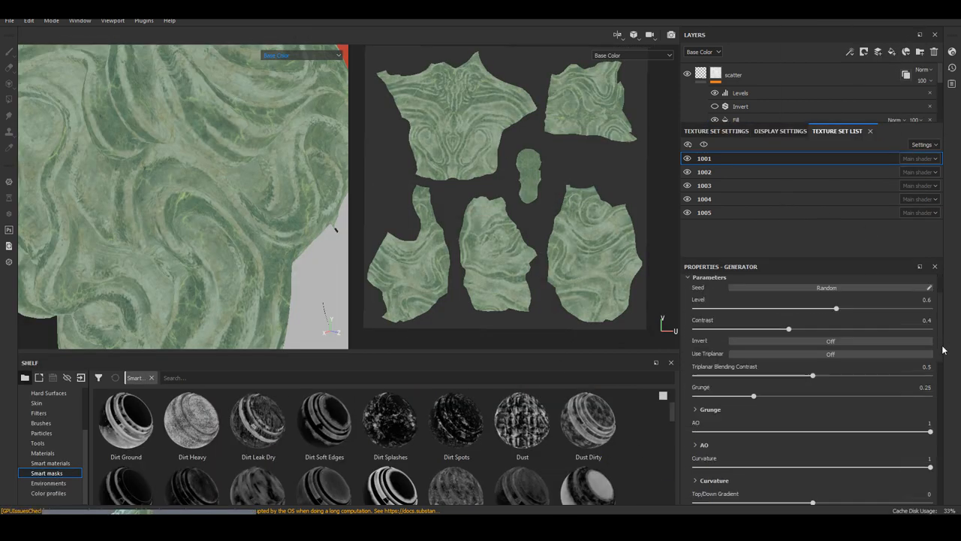
Scroll through the Smart Mask generator's Grunge, AO and Curvature parameters
scroll(down, 3)
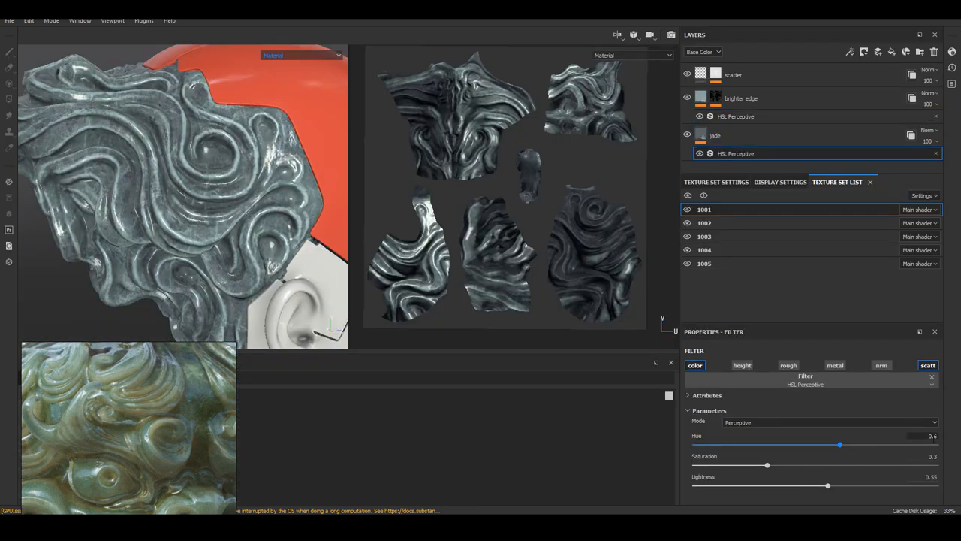
Shift the edge-highlight hue toward gold and raise its saturation in the HSL filter
drag(839, 445, 799, 445)
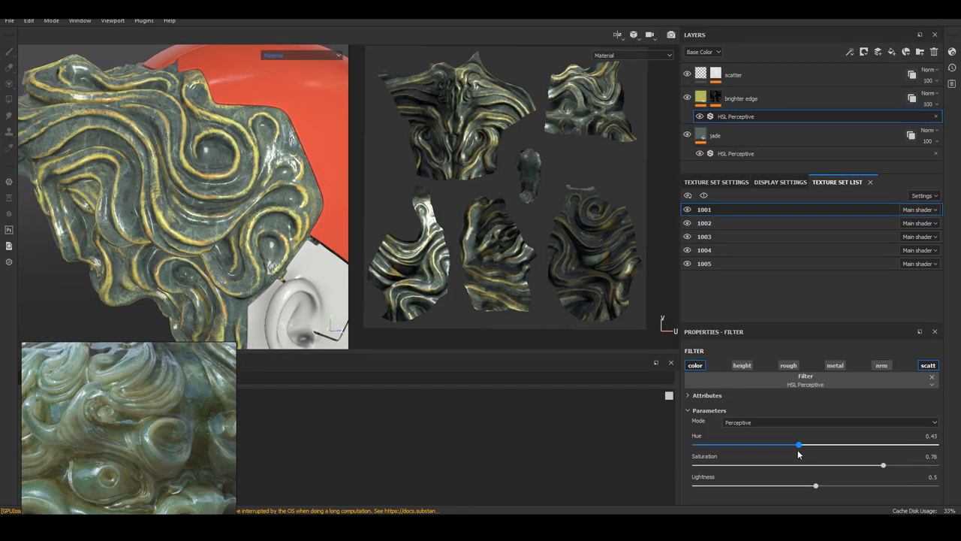
drag(883, 466, 817, 465)
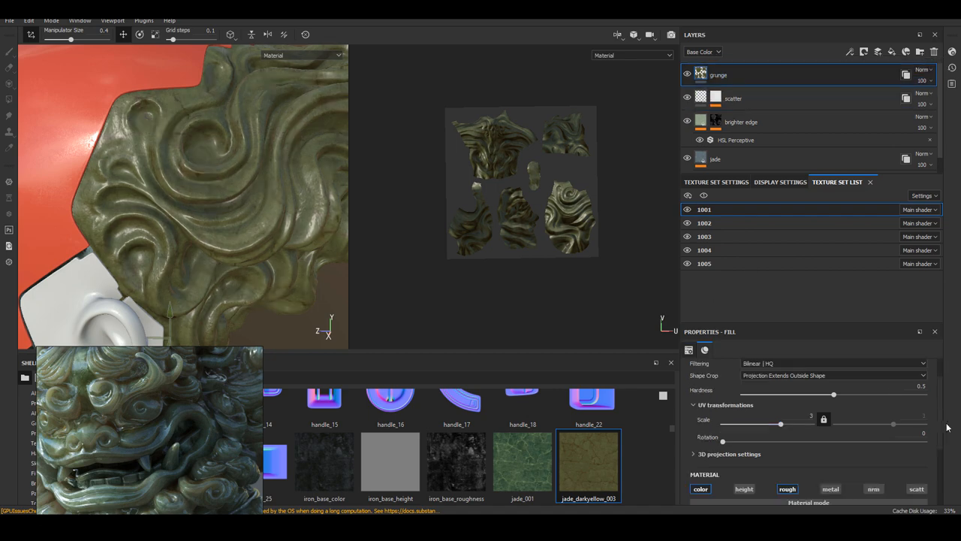
Add a generated grunge mask to the jade piece and widen its occlusion range
click(718, 75)
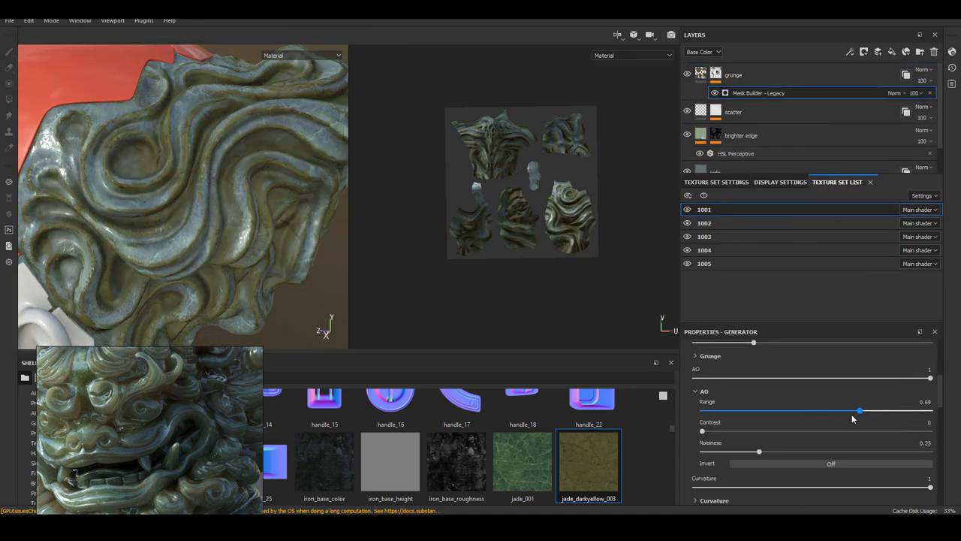
click(761, 34)
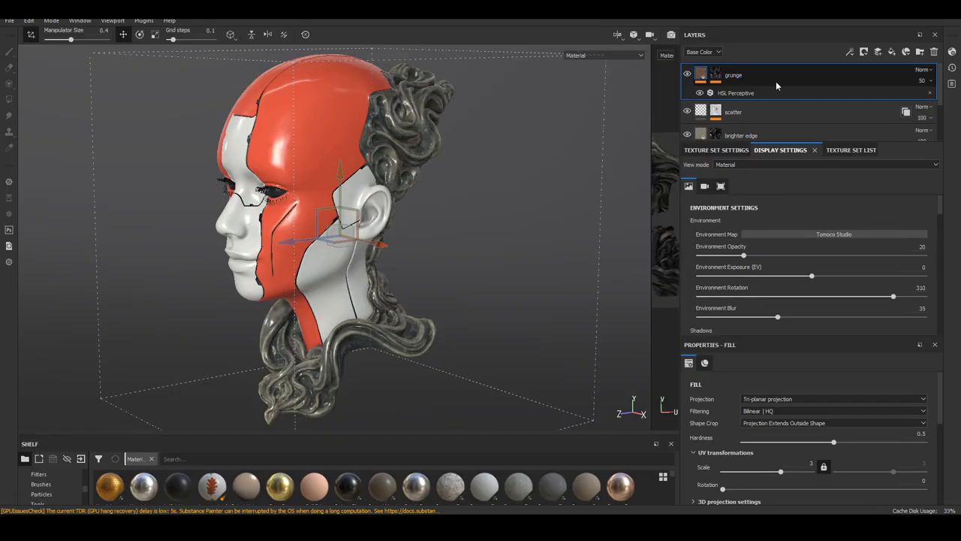
Select the scatter layer and orbit to inspect the jade back, then zoom on the nose and cheek
click(733, 111)
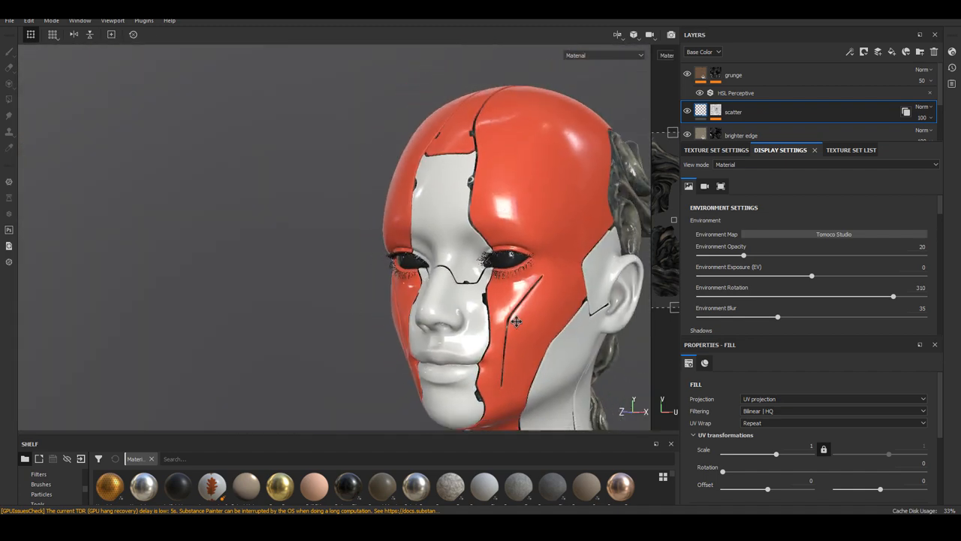
drag(516, 321, 364, 309)
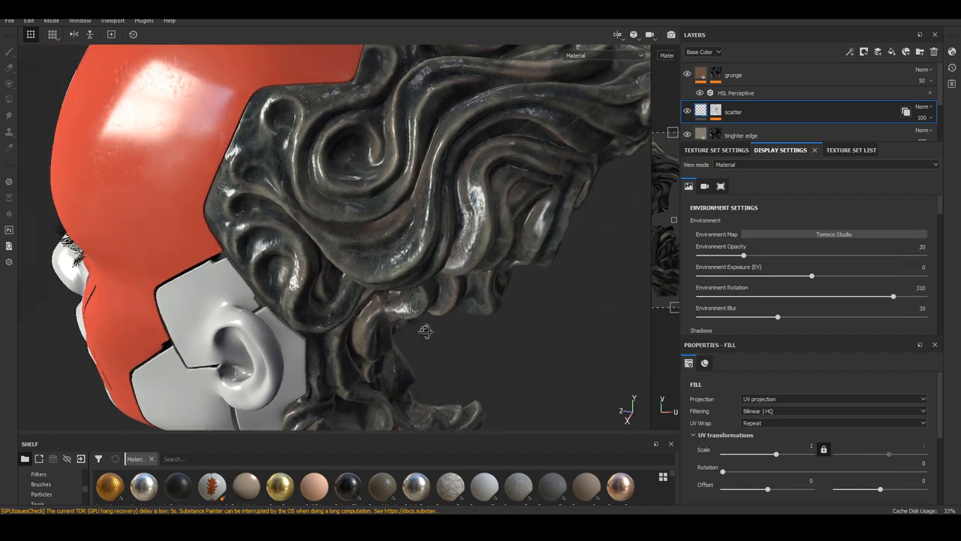
drag(426, 331, 366, 319)
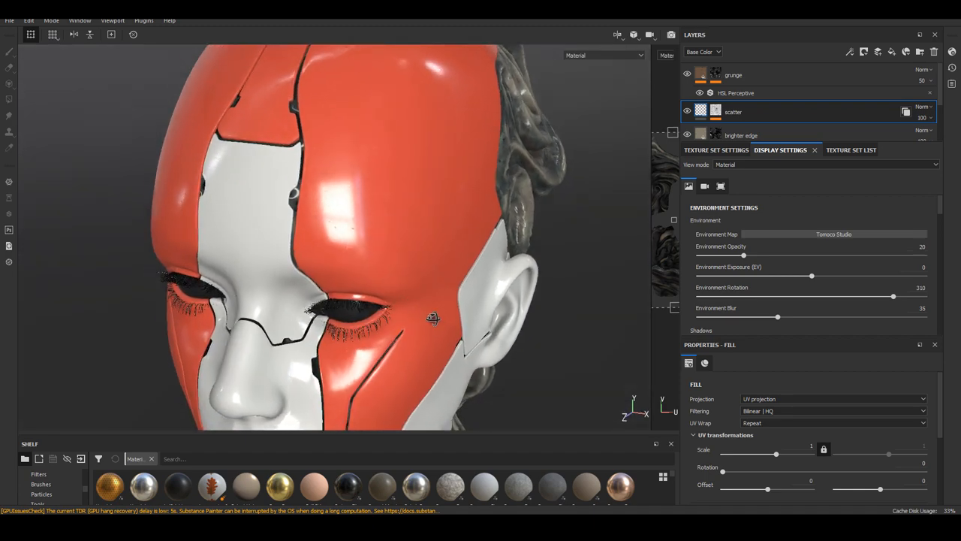
drag(433, 318, 579, 327)
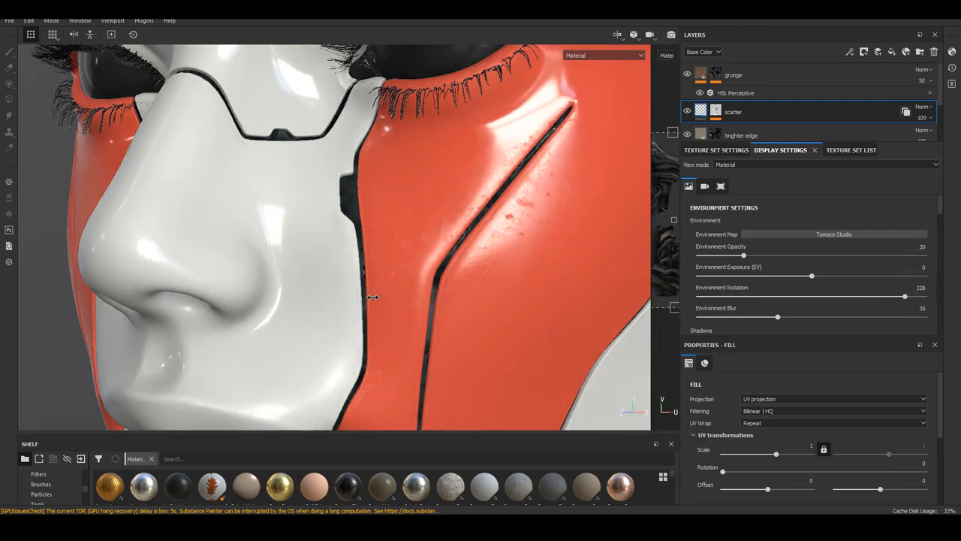
Rotate the environment lighting to shift reflections across the glossy red face panels
drag(376, 297, 443, 336)
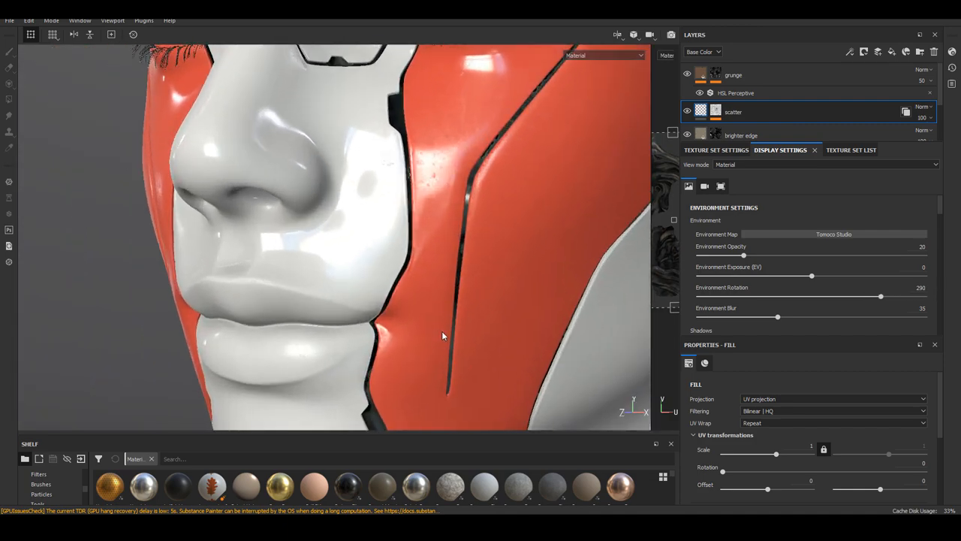